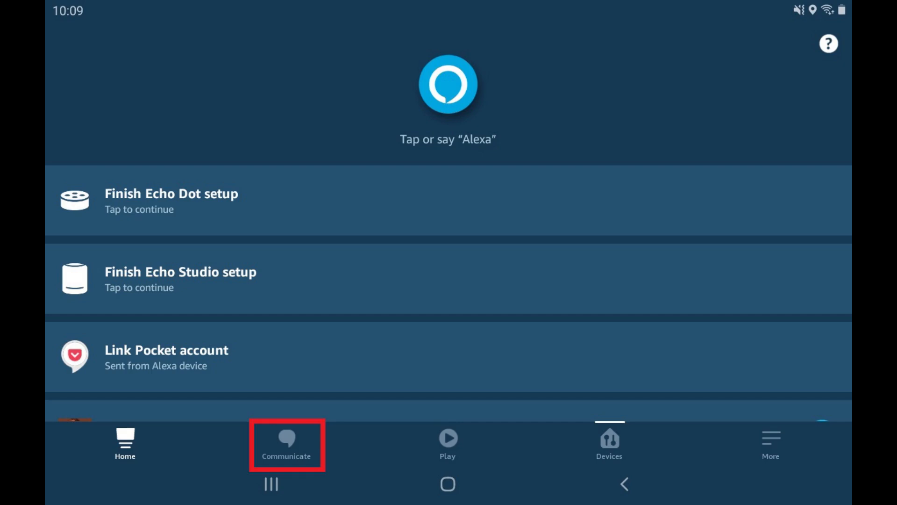
# Switch to the Communicate section with calling and messaging options.
pyautogui.click(286, 443)
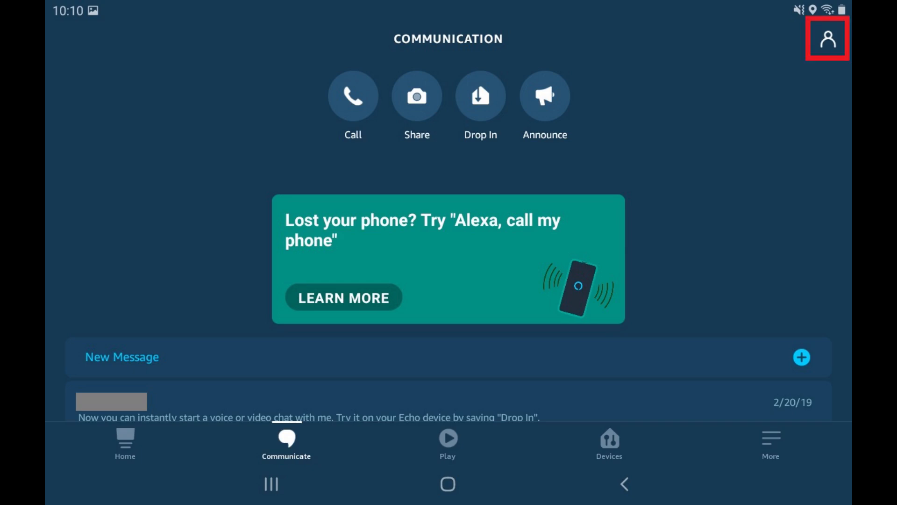
# Show the Contacts list with your own entry and household Echo devices.
pyautogui.click(827, 38)
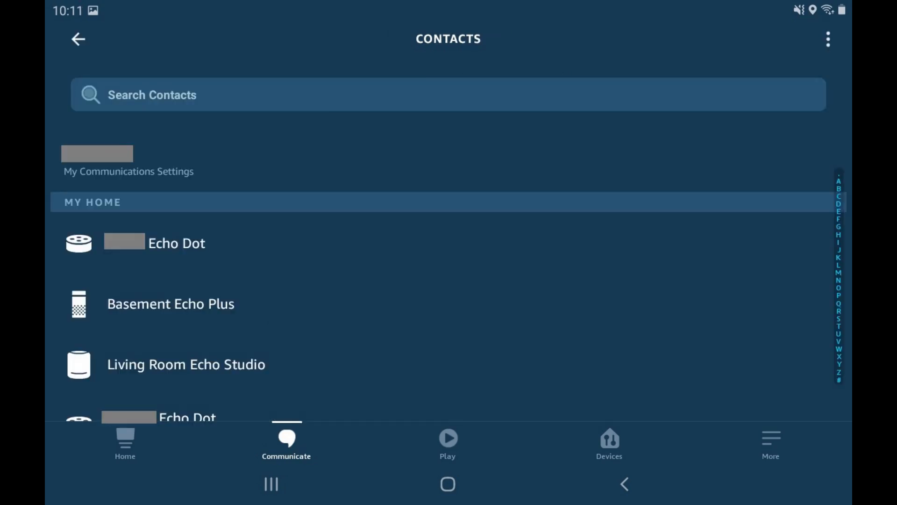
pyautogui.click(128, 159)
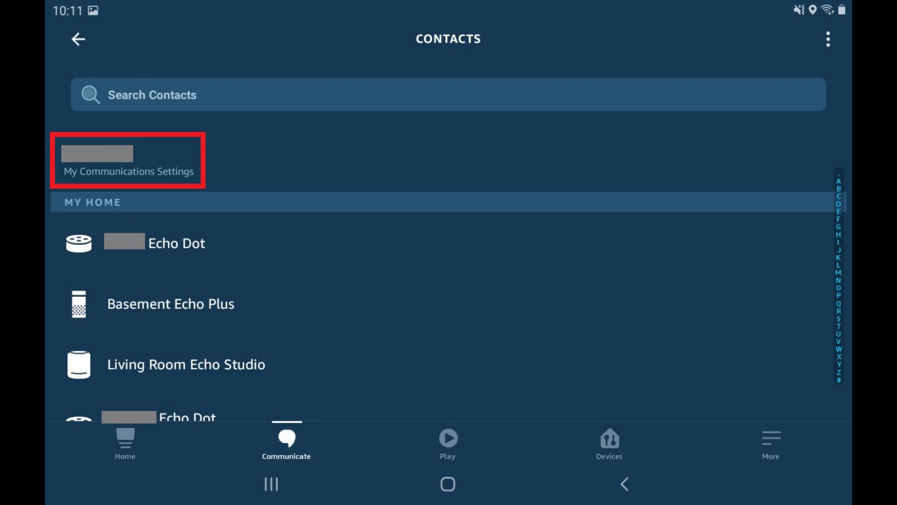
# View your own My Communications Settings card with calling and mobile number.
pyautogui.click(127, 159)
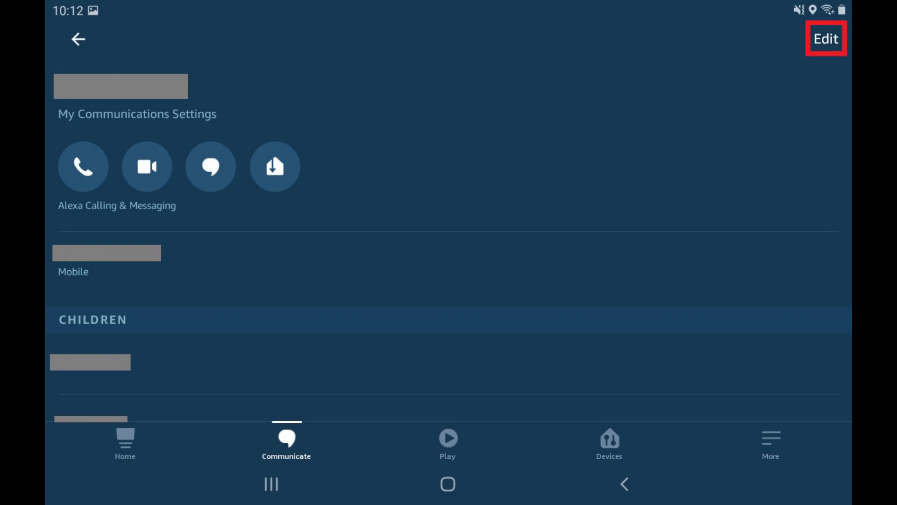
# Edit your contact name to first name James, last name Howlett and save it.
pyautogui.click(825, 39)
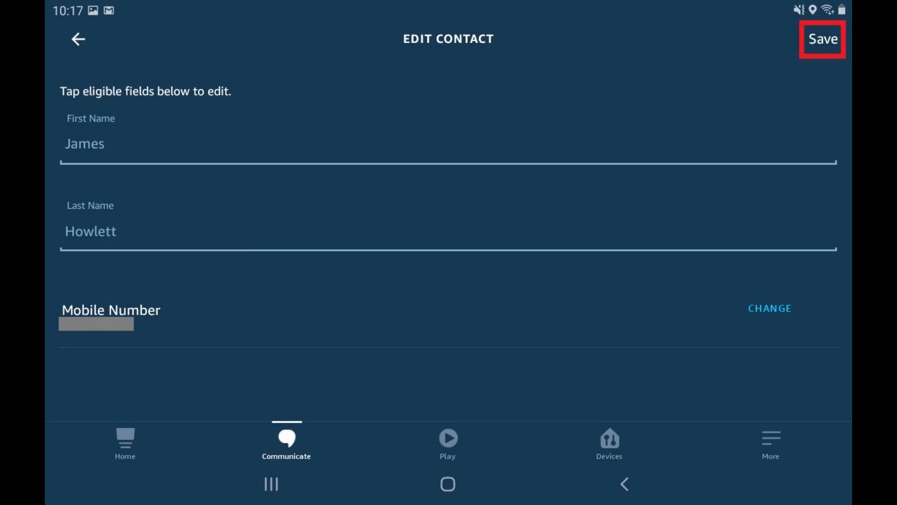
pyautogui.click(823, 39)
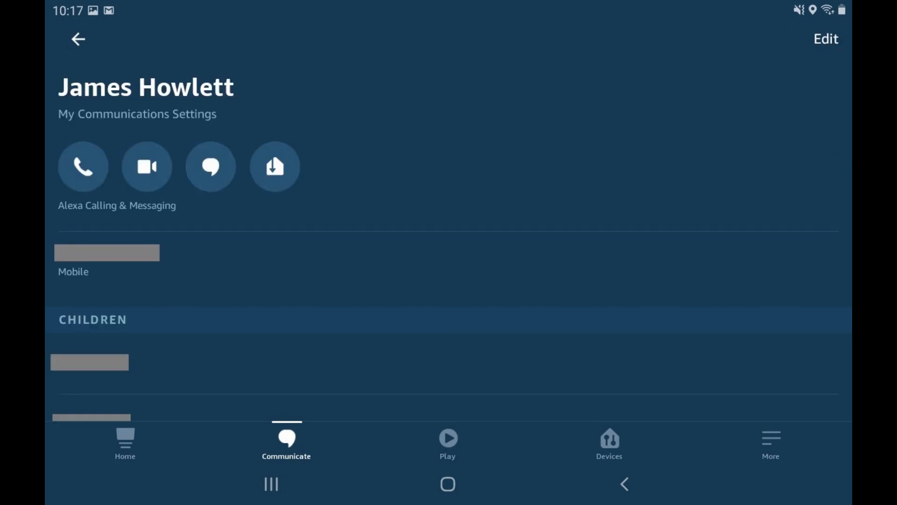